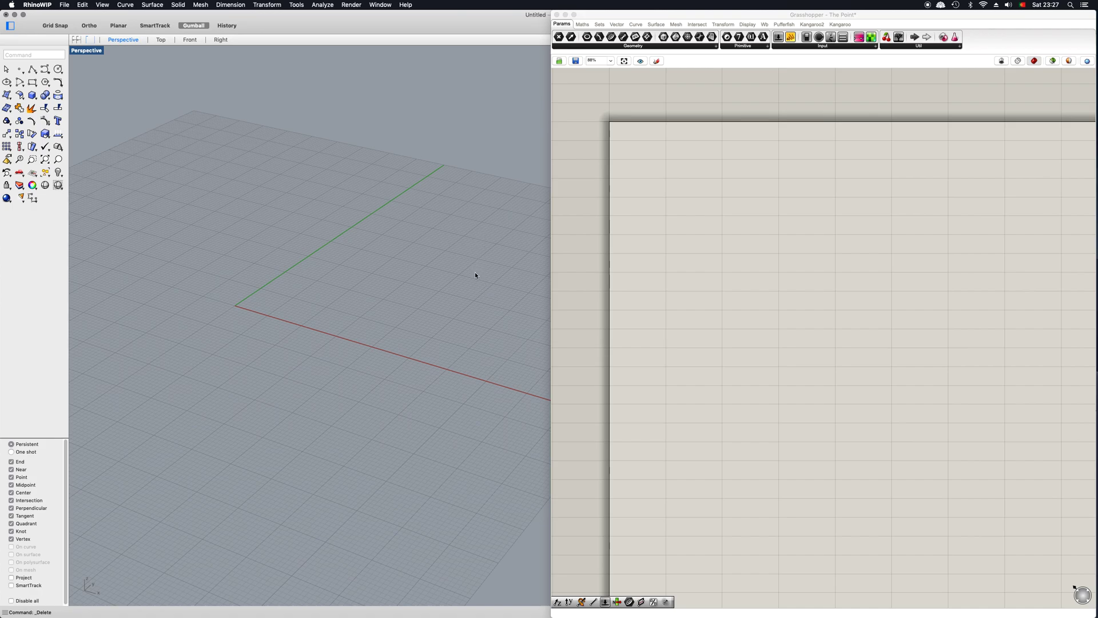
{"action": "mouse_move", "coordinate": [476, 283]}
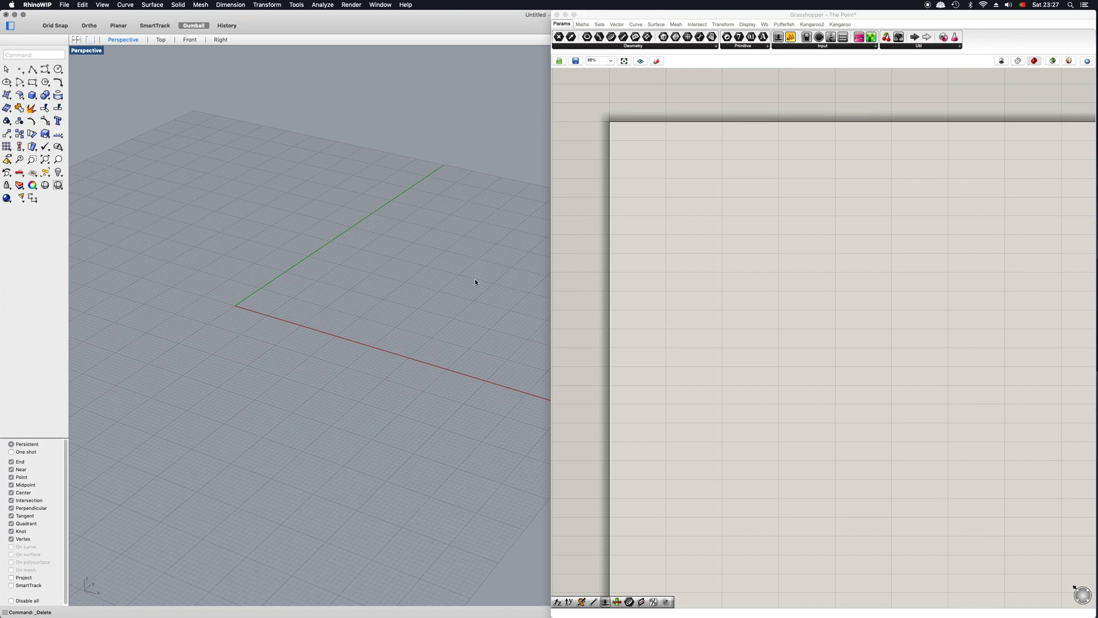
{"action": "mouse_move", "coordinate": [526, 324]}
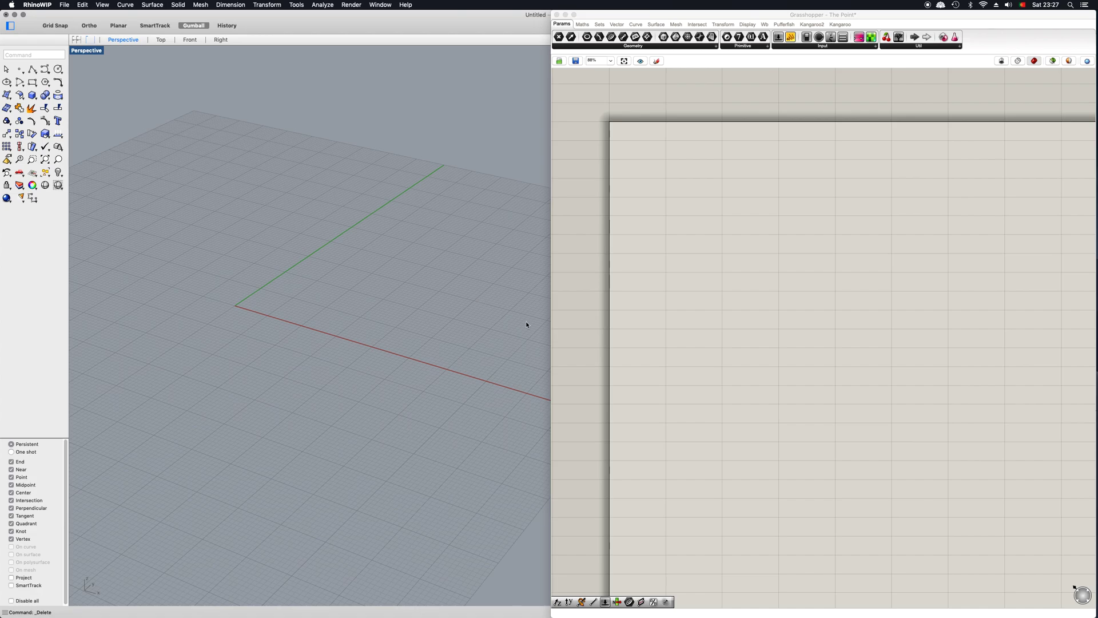
{"action": "mouse_move", "coordinate": [606, 303]}
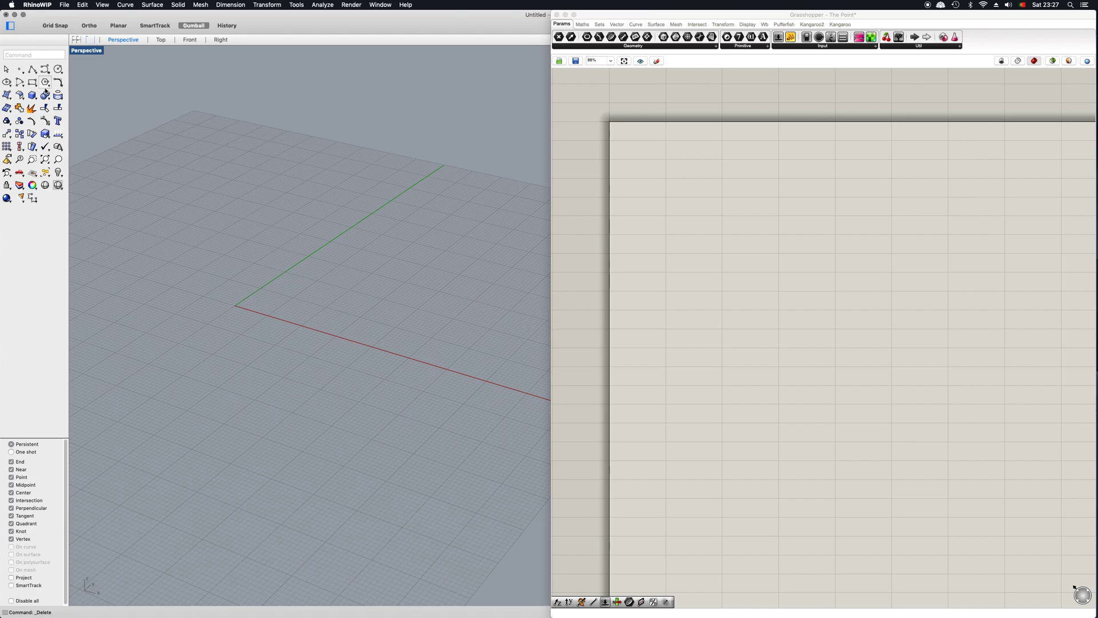
Step: Start the Multiple Points command from the Point flyout to scatter points near the origin
{"action": "left_click", "coordinate": [7, 69]}
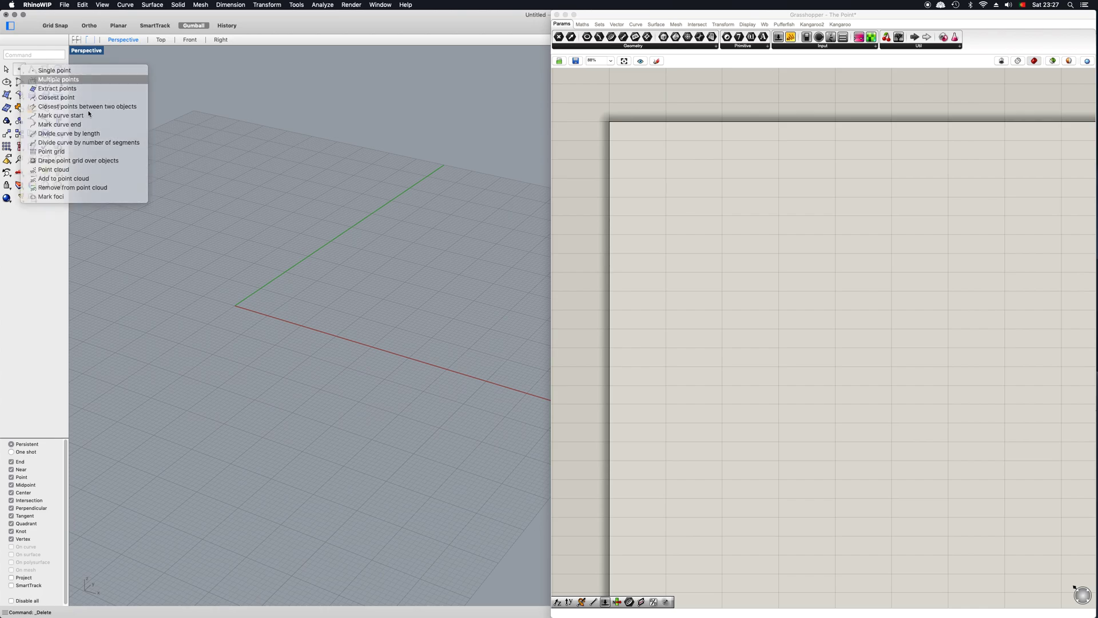
{"action": "left_click", "coordinate": [58, 79]}
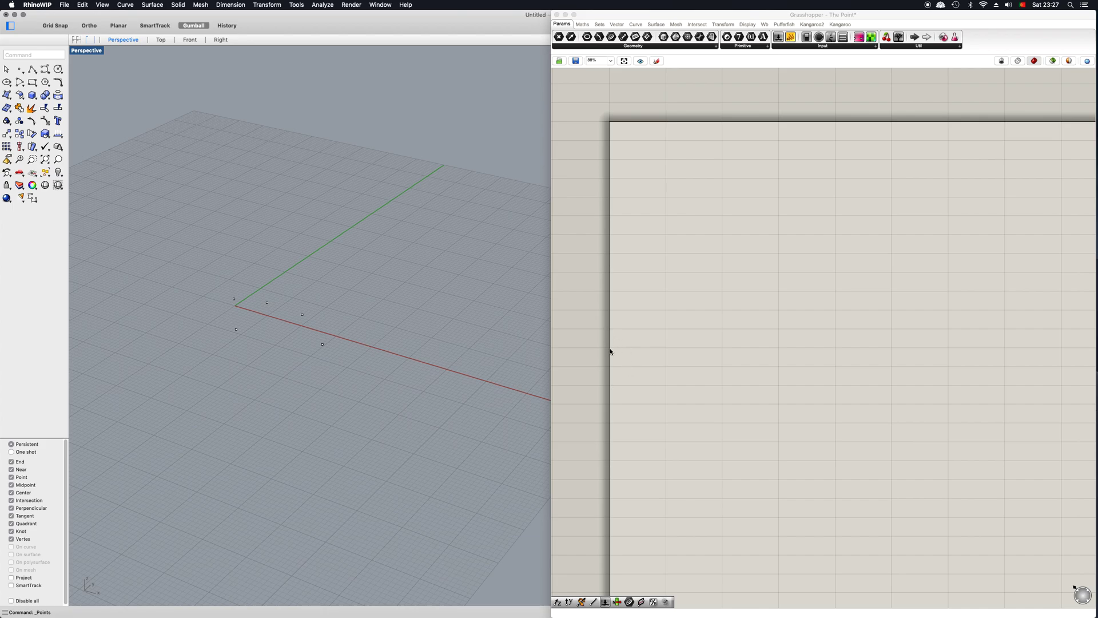
{"action": "mouse_move", "coordinate": [641, 334]}
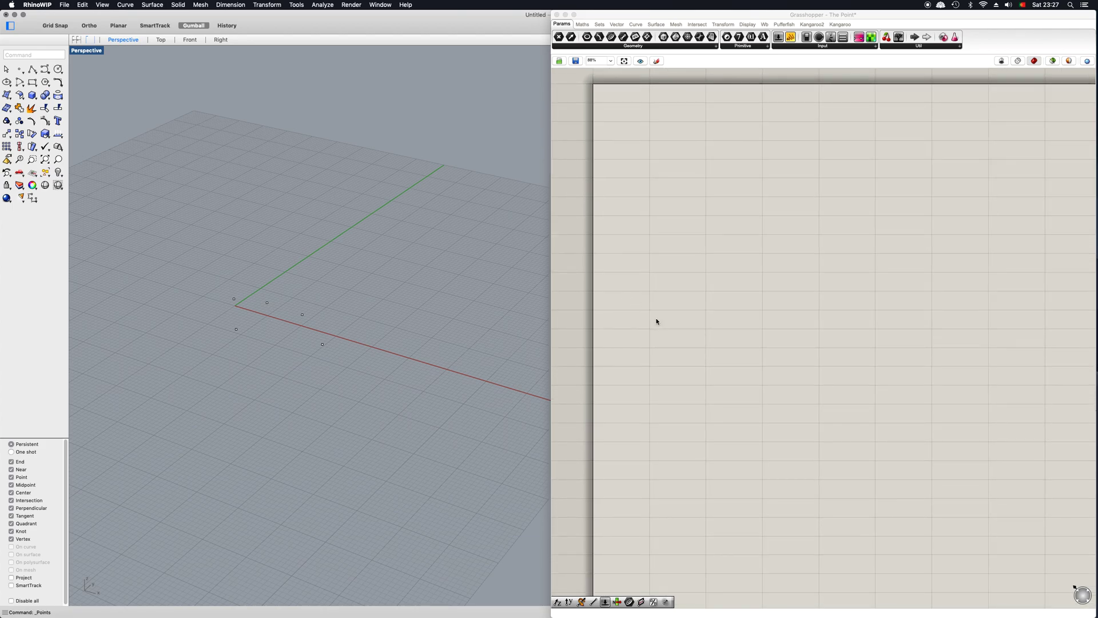
Step: Add a Point parameter and set one Rhino point as its referenced geometry
{"action": "double_click", "coordinate": [657, 319]}
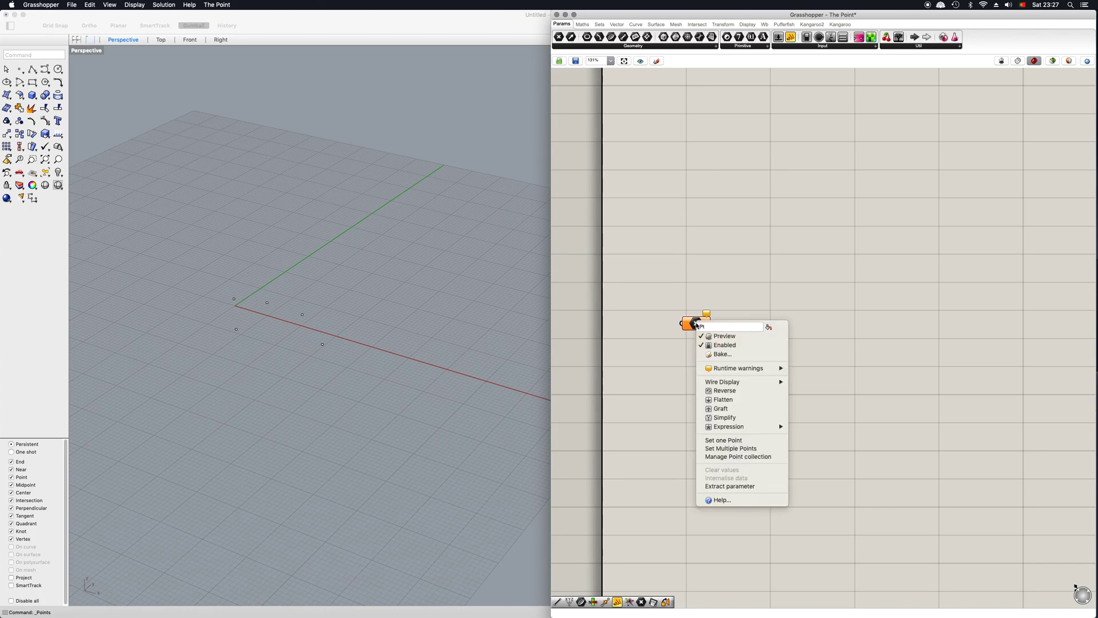
{"action": "mouse_move", "coordinate": [723, 439]}
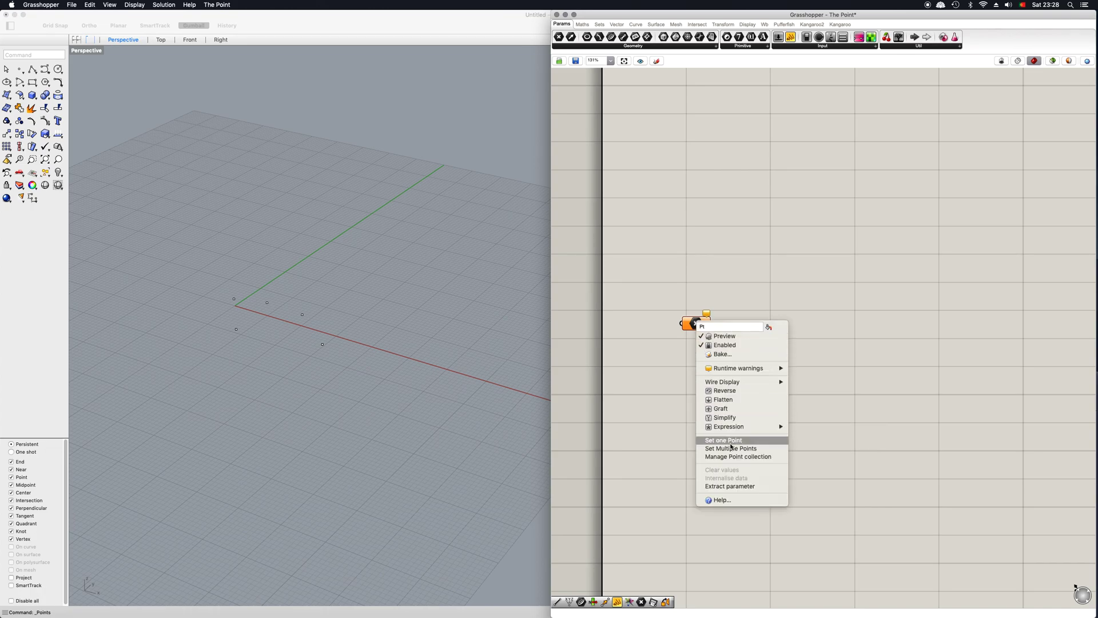
{"action": "left_click", "coordinate": [723, 440]}
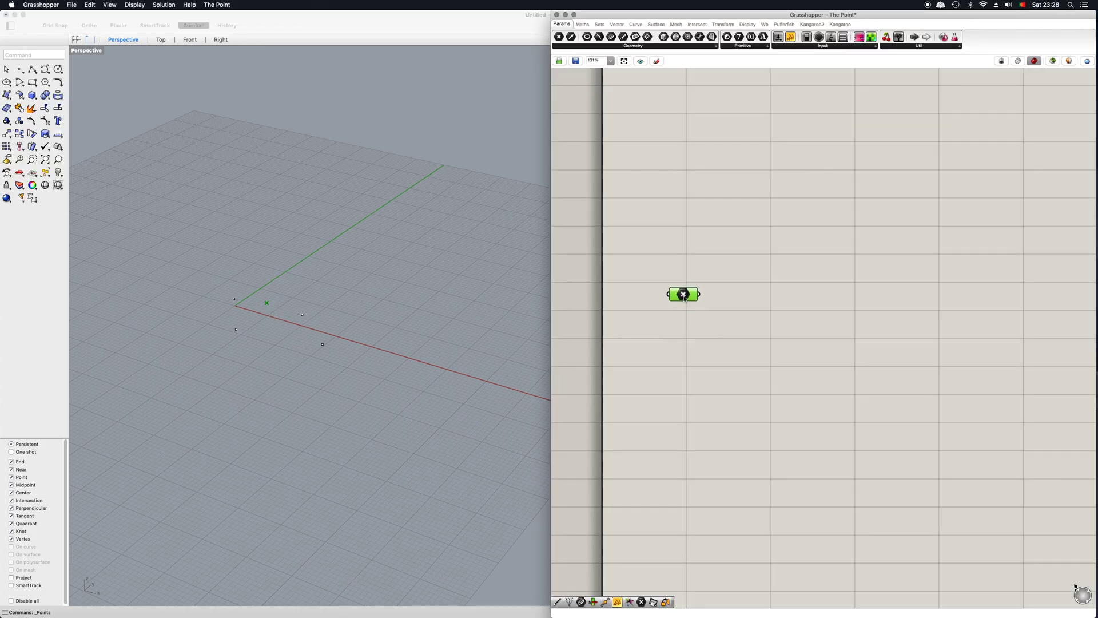
Step: Set Multiple Points on the Point parameter so it references all five Rhino points, then move it lower
{"action": "right_click", "coordinate": [682, 294]}
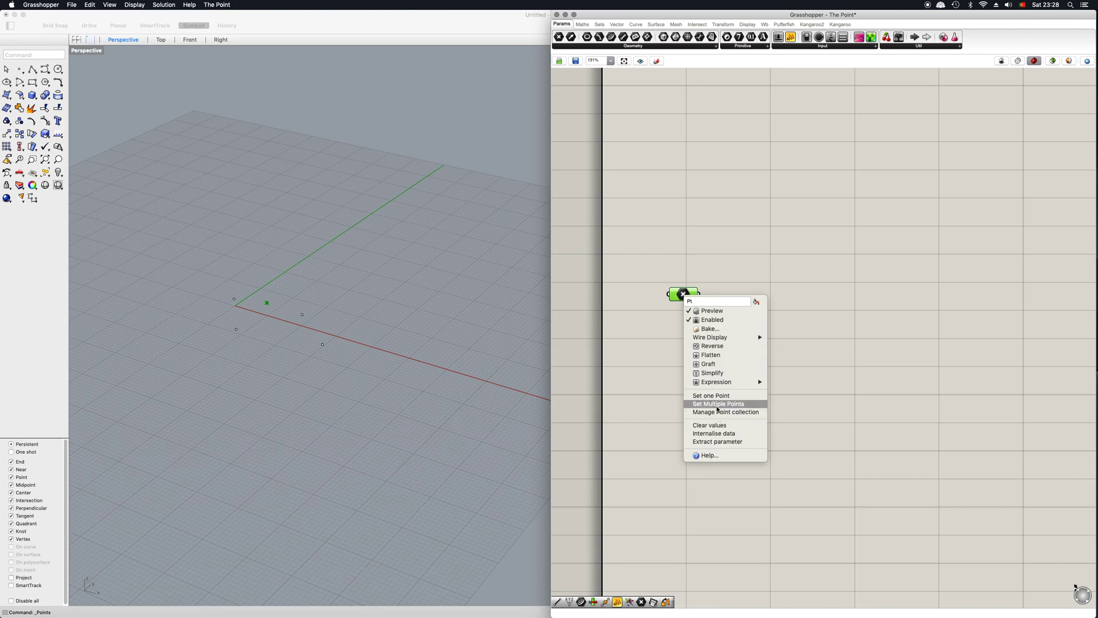
{"action": "left_click", "coordinate": [717, 404]}
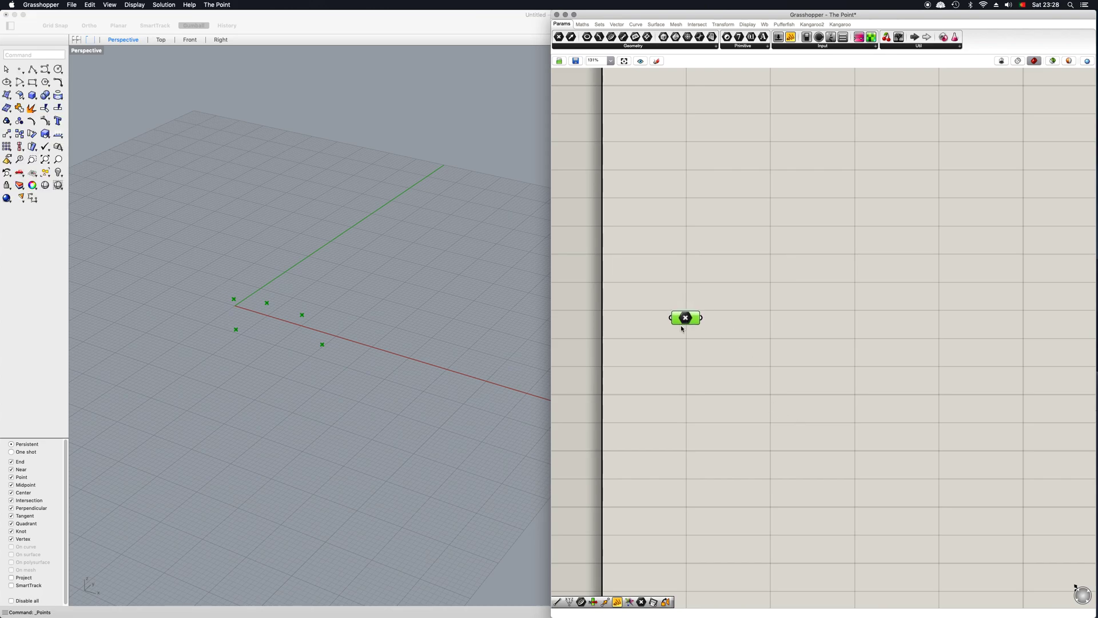
{"action": "left_click_drag", "start_coordinate": [685, 317], "coordinate": [674, 348]}
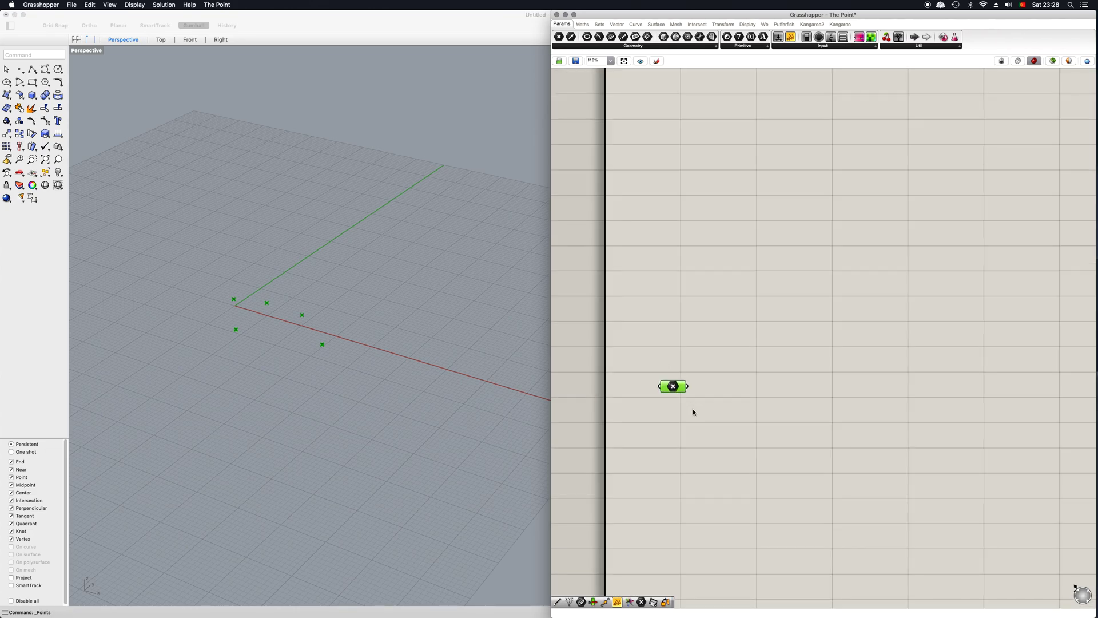
{"action": "mouse_move", "coordinate": [703, 394]}
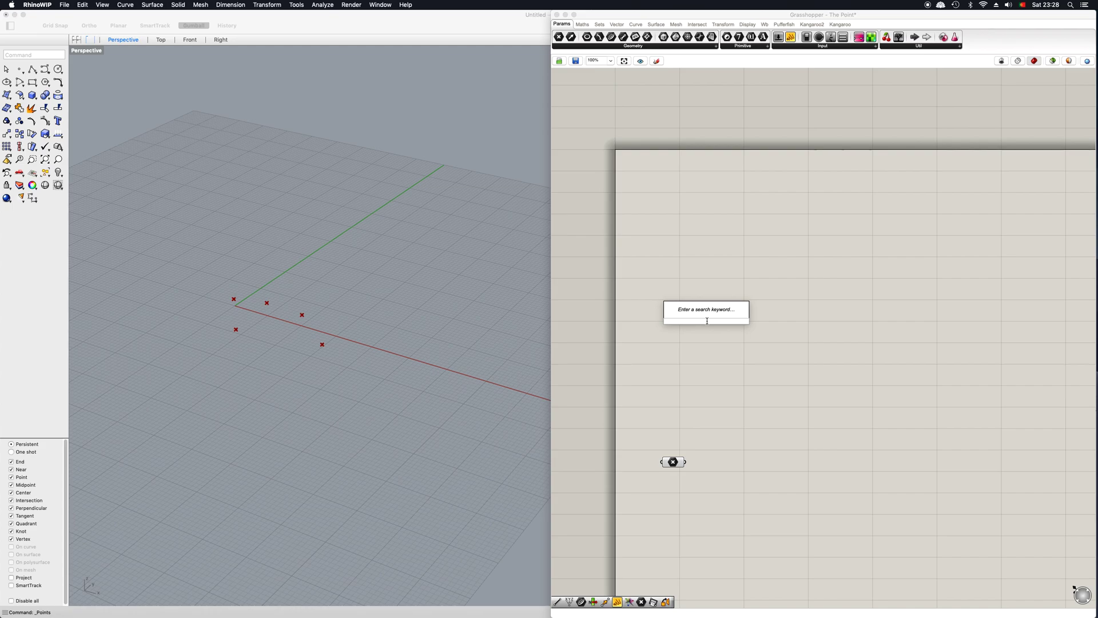
Step: Search 'construct' and place a Construct Point component beside the Point parameter
{"action": "type", "text": "construct"}
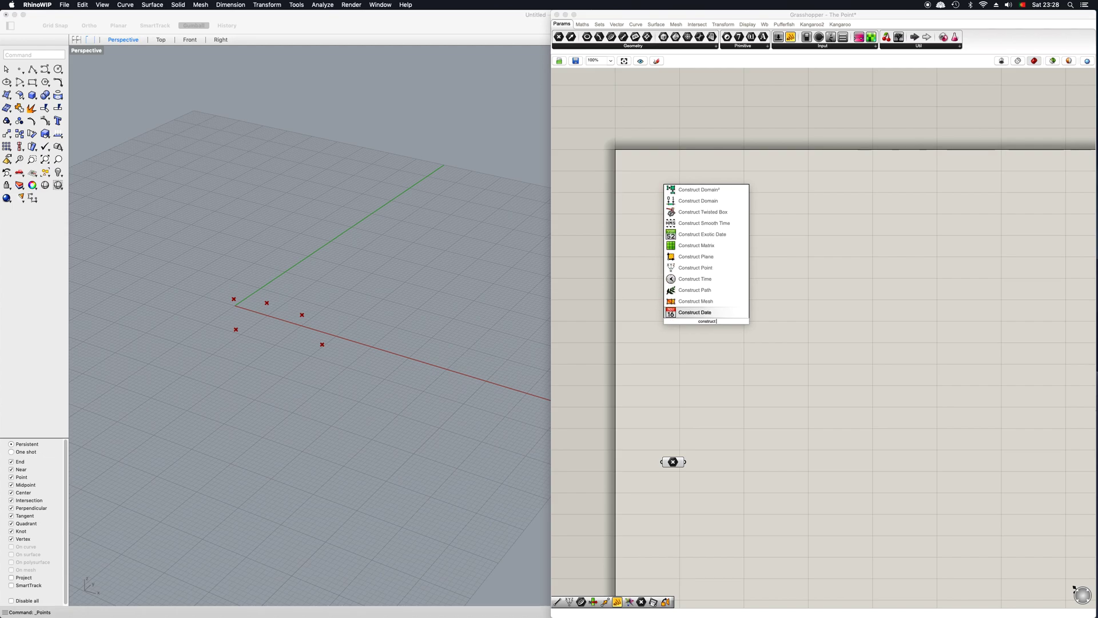
{"action": "left_click", "coordinate": [694, 268]}
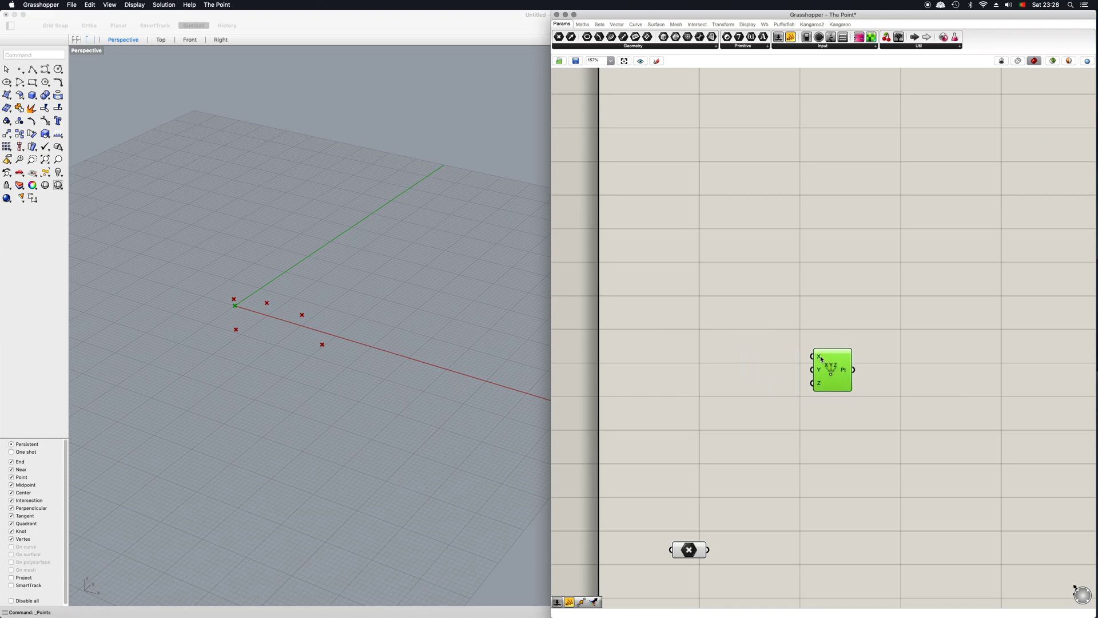
{"action": "mouse_move", "coordinate": [679, 383]}
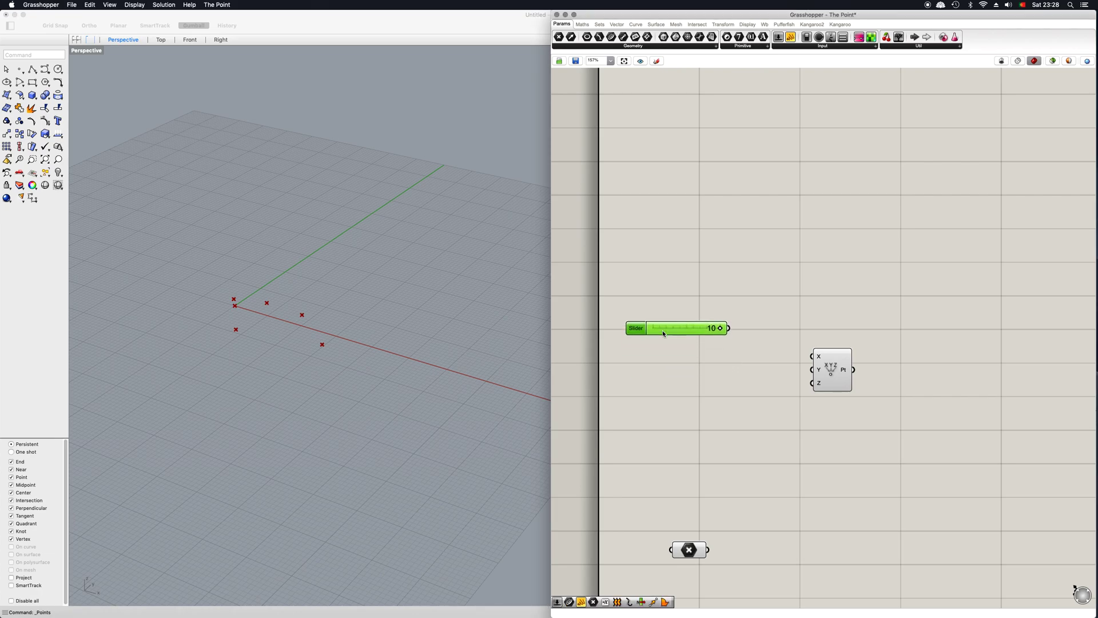
Step: Wire the X coordinate slider into Construct Point's X, Y and Z inputs and nudge its value to 10
{"action": "left_click_drag", "start_coordinate": [727, 328], "coordinate": [810, 355]}
{"action": "type", "text": "X coordinate"}
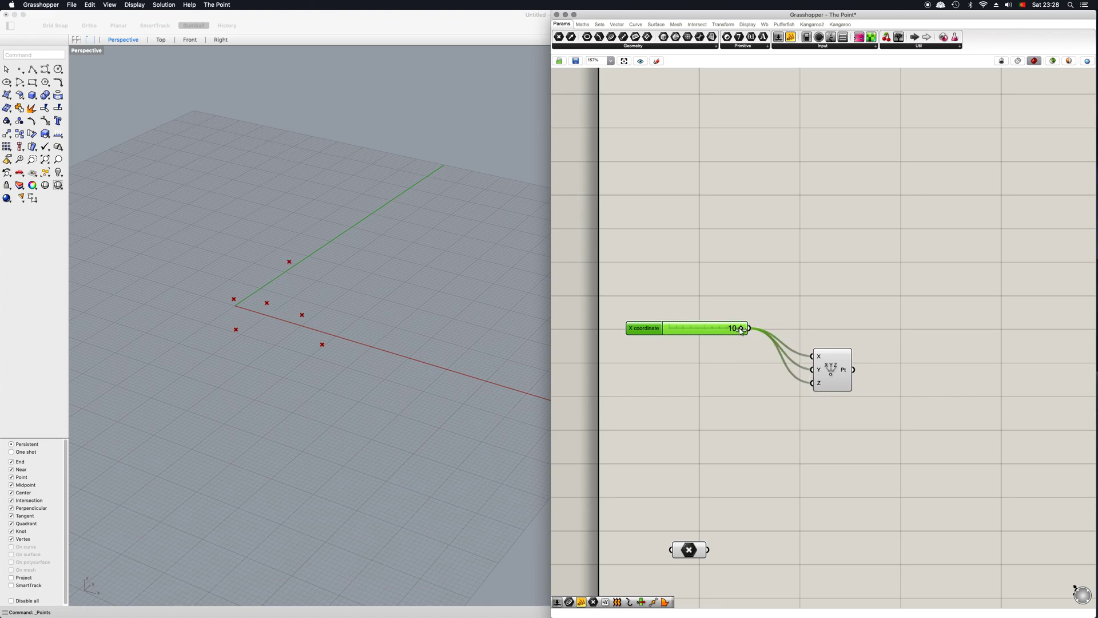
{"action": "left_click_drag", "start_coordinate": [743, 328], "coordinate": [726, 328]}
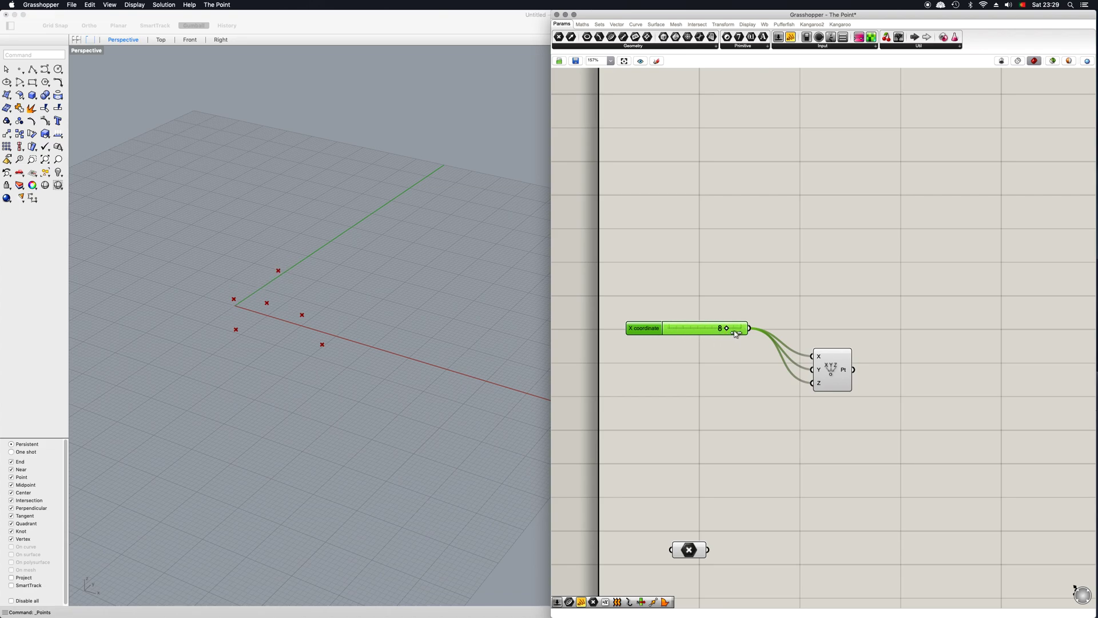
{"action": "left_click_drag", "start_coordinate": [726, 328], "coordinate": [740, 328]}
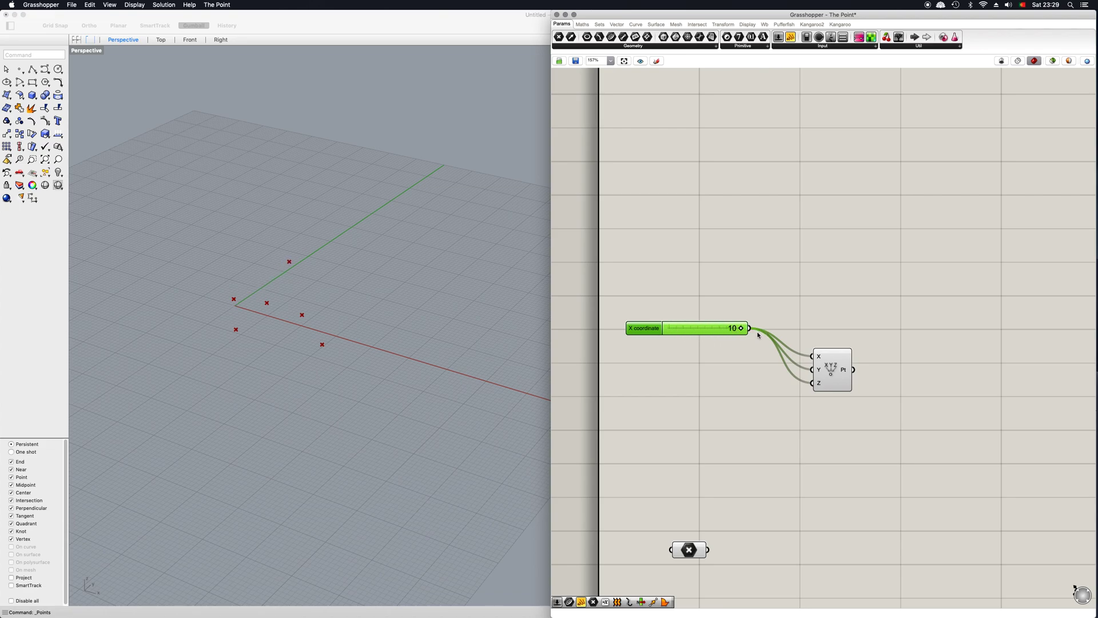
{"action": "mouse_move", "coordinate": [741, 328]}
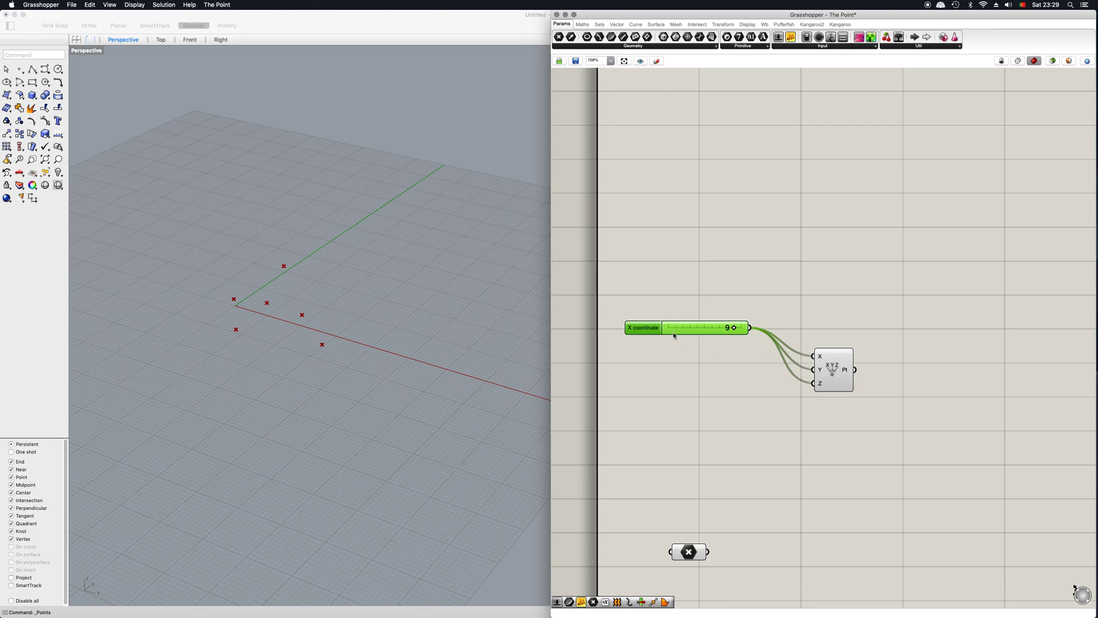
{"action": "mouse_move", "coordinate": [687, 330]}
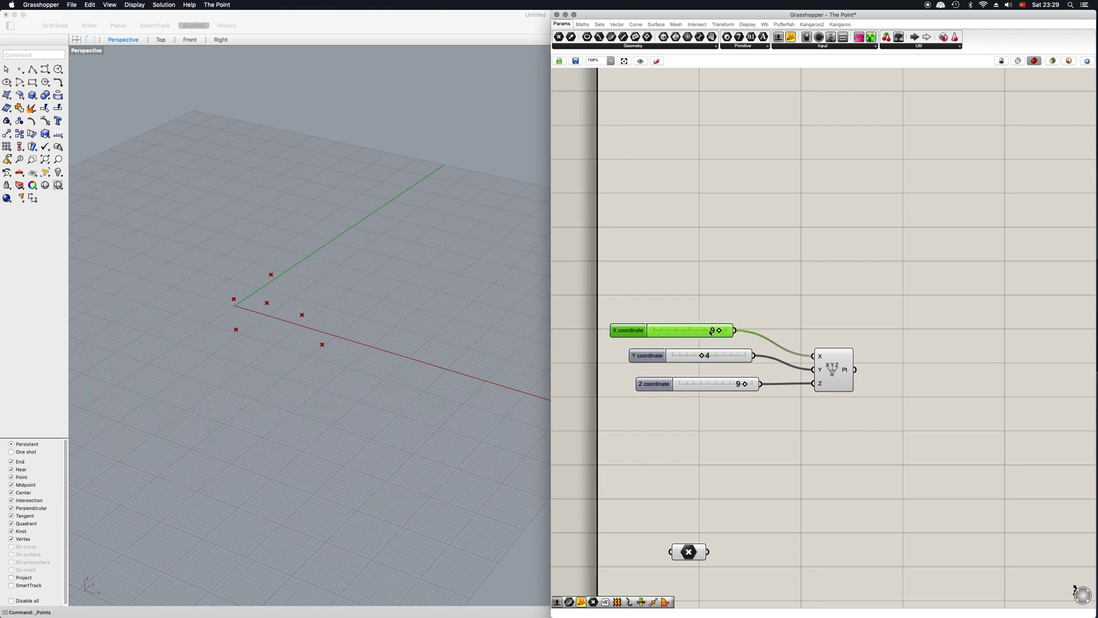
Step: Drag the X coordinate slider grip up to 10, moving the constructed point along X
{"action": "left_click_drag", "start_coordinate": [703, 330], "coordinate": [721, 329]}
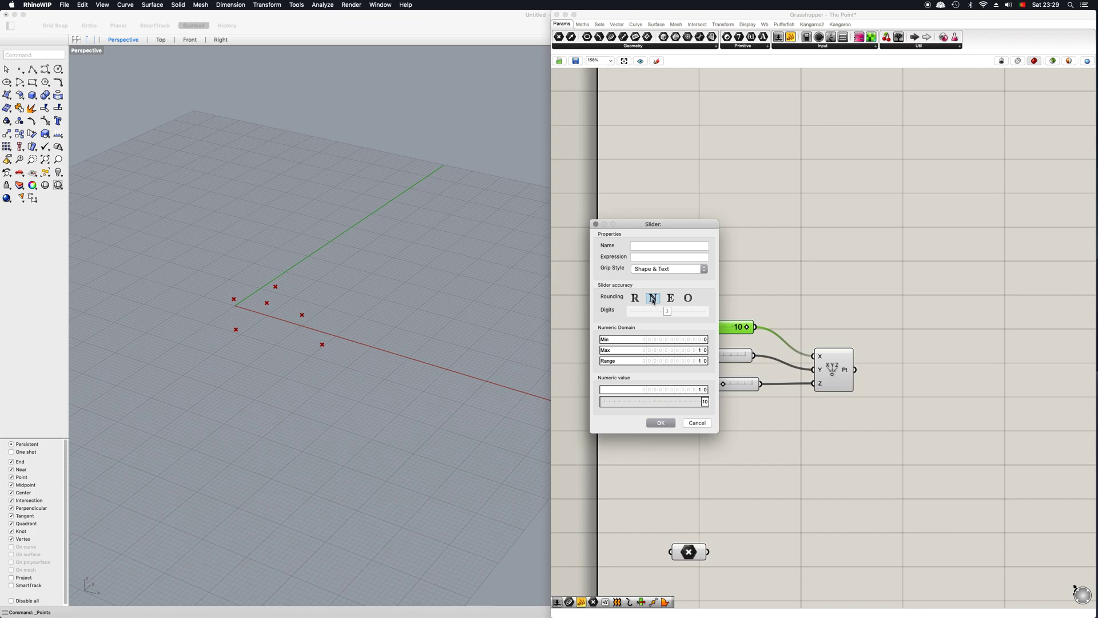
Step: Set the slider to R rounding with 3 digits, minimum -10 and maximum 100
{"action": "left_click", "coordinate": [635, 297]}
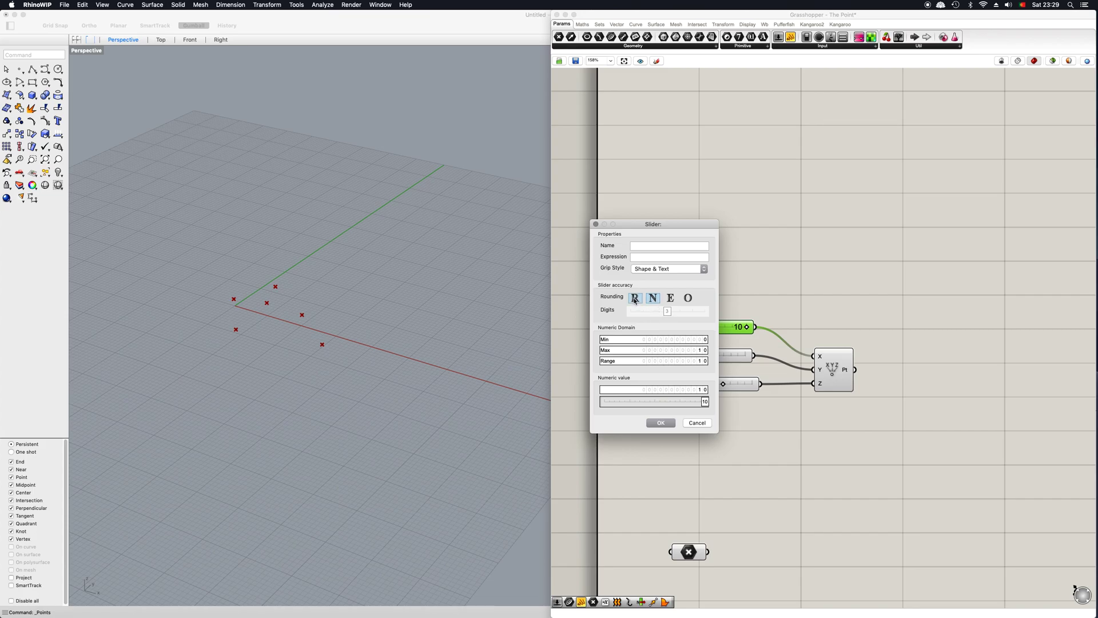
{"action": "left_click", "coordinate": [635, 297]}
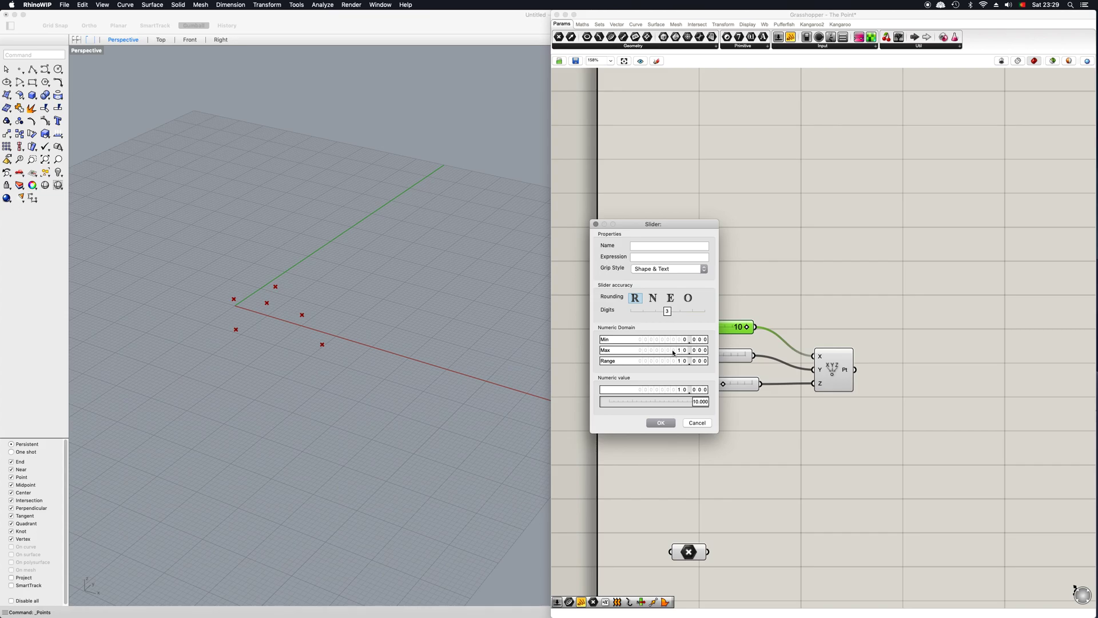
{"action": "left_click", "coordinate": [644, 350]}
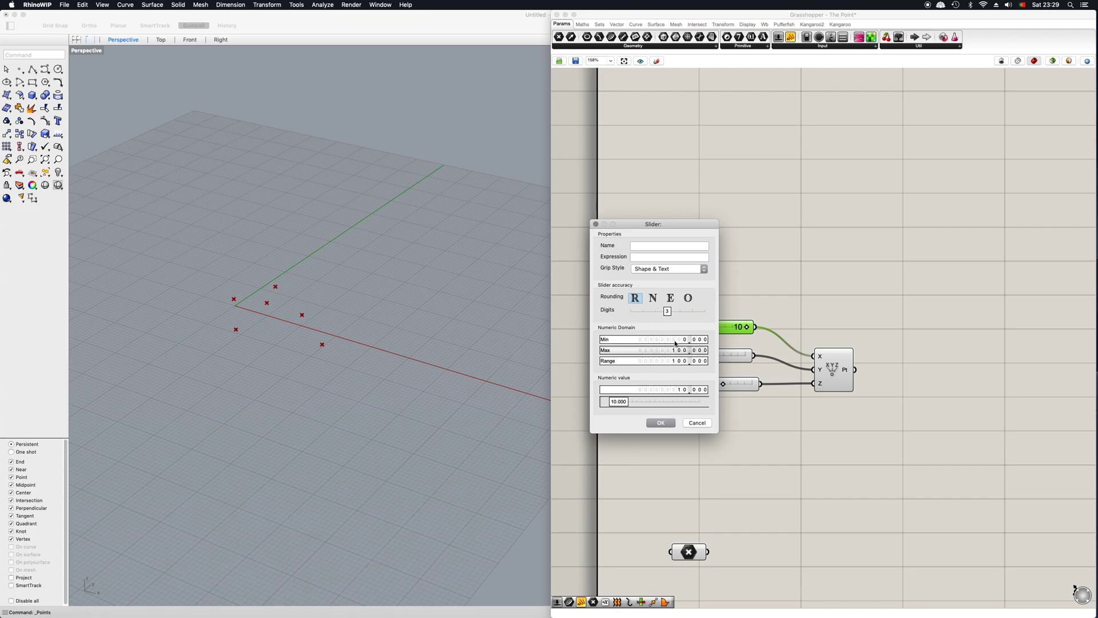
{"action": "left_click", "coordinate": [644, 339]}
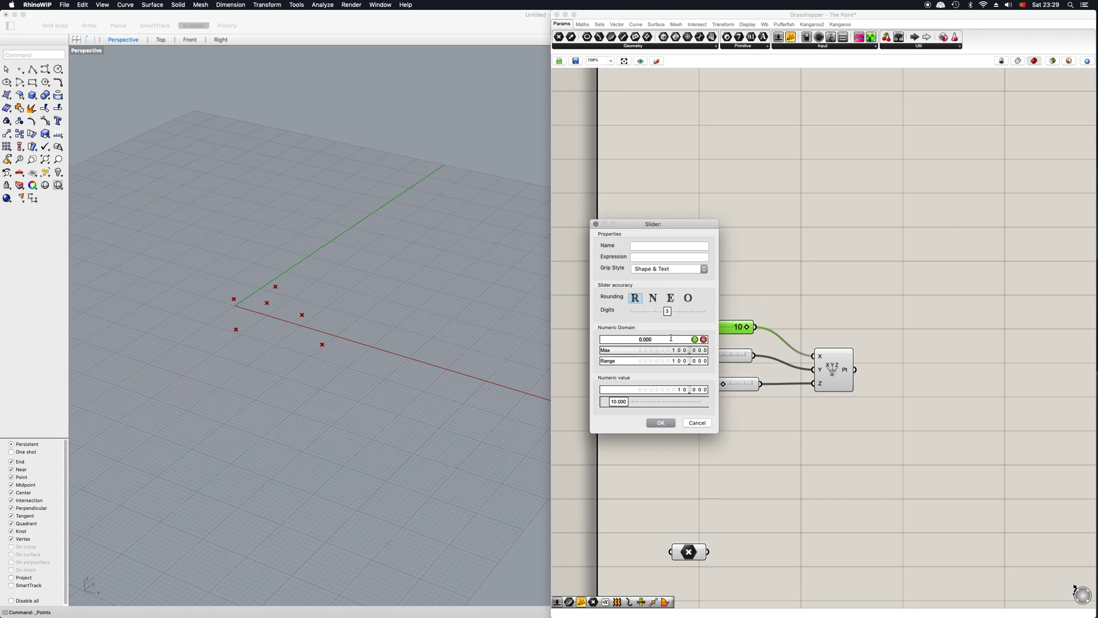
{"action": "type", "text": "-10"}
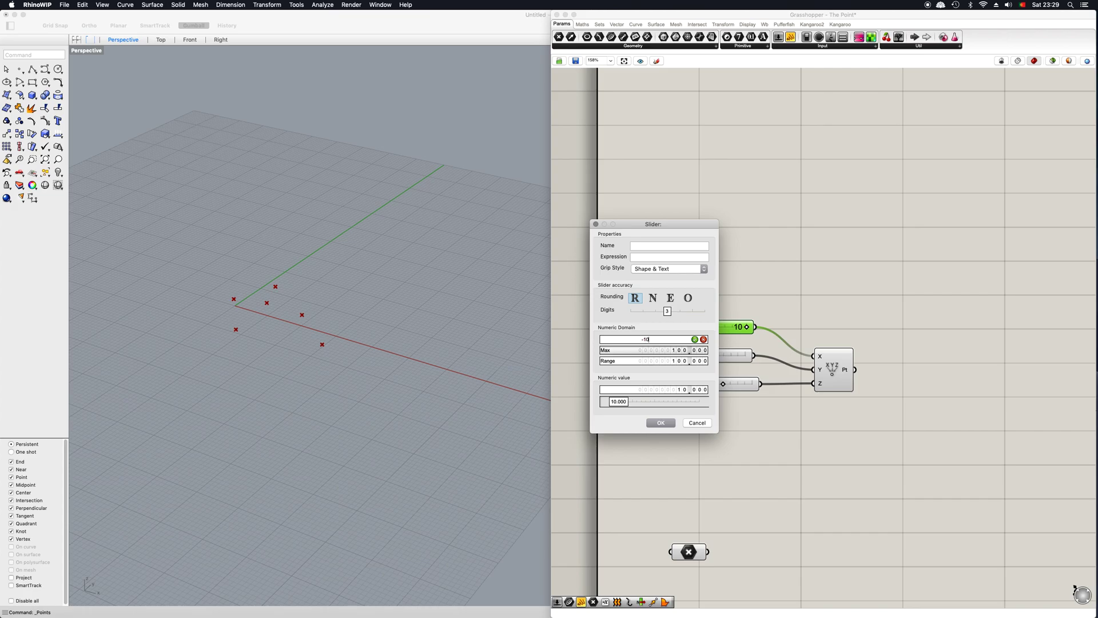
{"action": "left_click", "coordinate": [659, 422]}
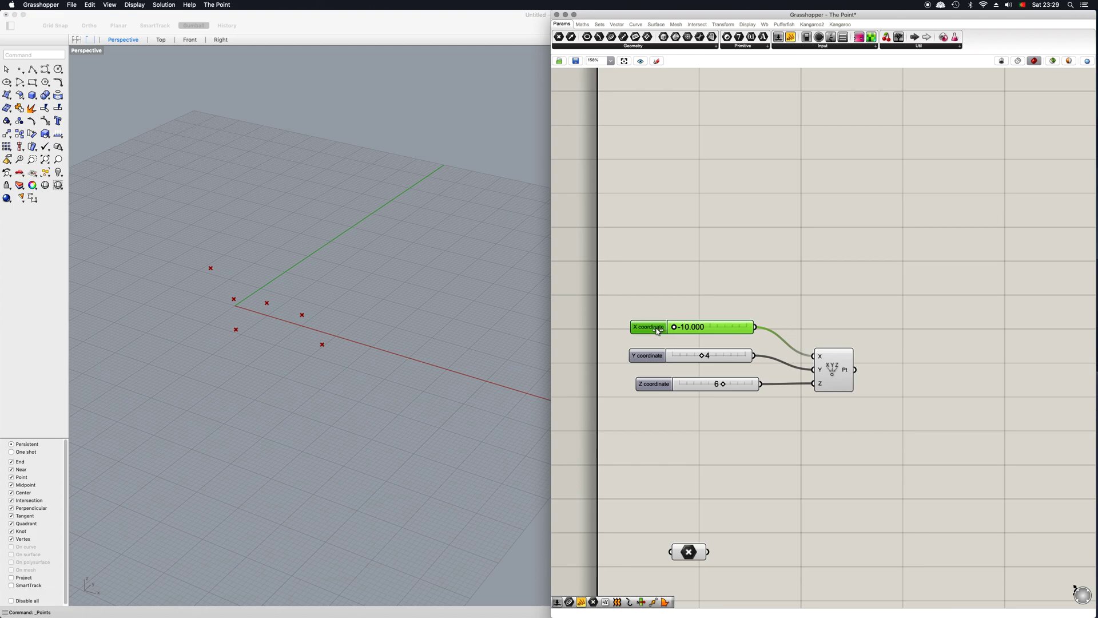
Step: Sweep the X coordinate slider through its range and settle it at about 12.598
{"action": "left_click_drag", "start_coordinate": [675, 326], "coordinate": [718, 326]}
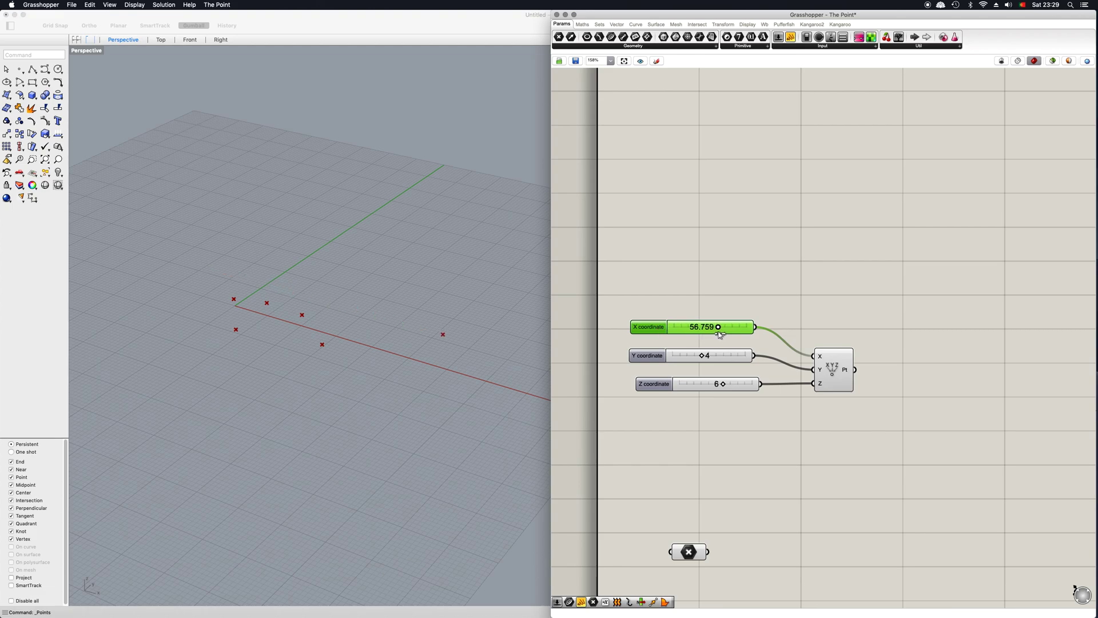
{"action": "left_click_drag", "start_coordinate": [718, 326], "coordinate": [711, 326]}
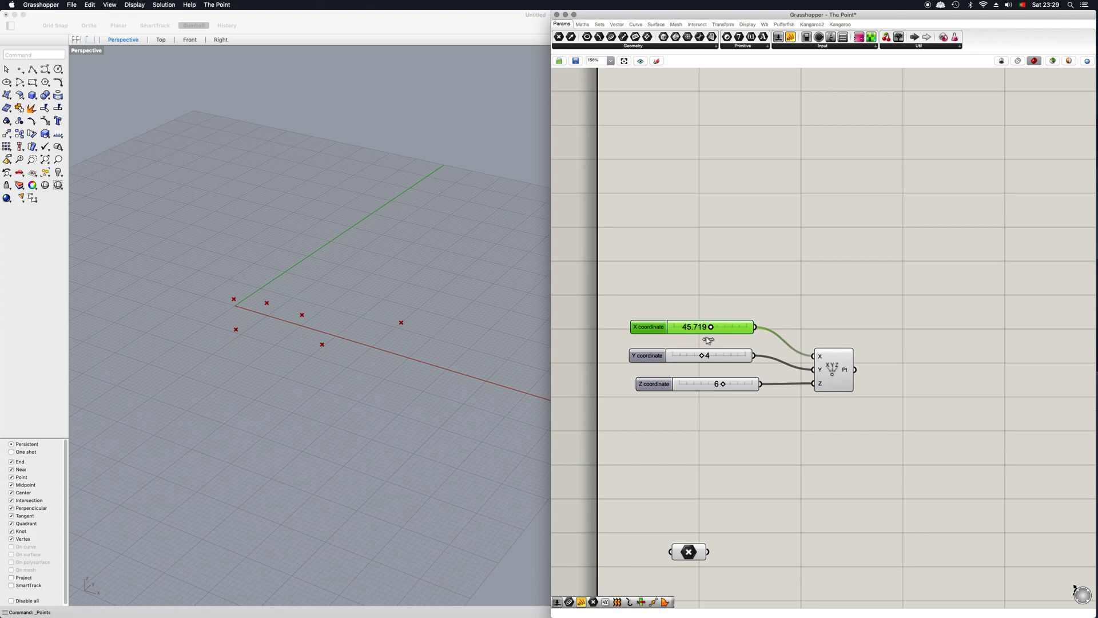
{"action": "left_click_drag", "start_coordinate": [711, 326], "coordinate": [682, 326]}
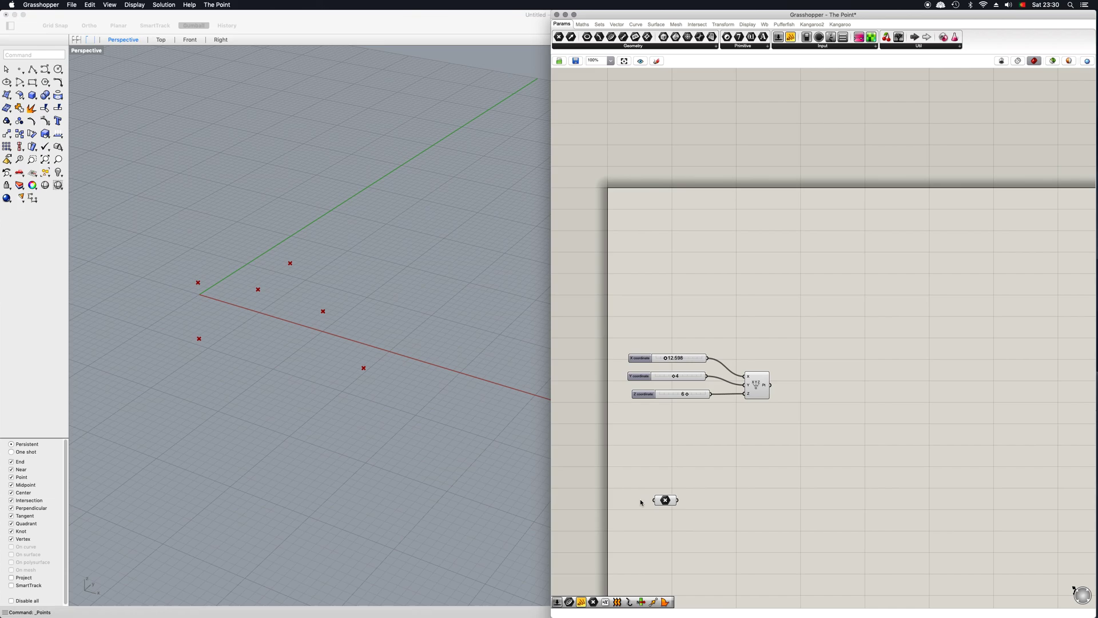
Step: Clear values on the Point parameter so it drops the five referenced Rhino points
{"action": "right_click", "coordinate": [665, 500]}
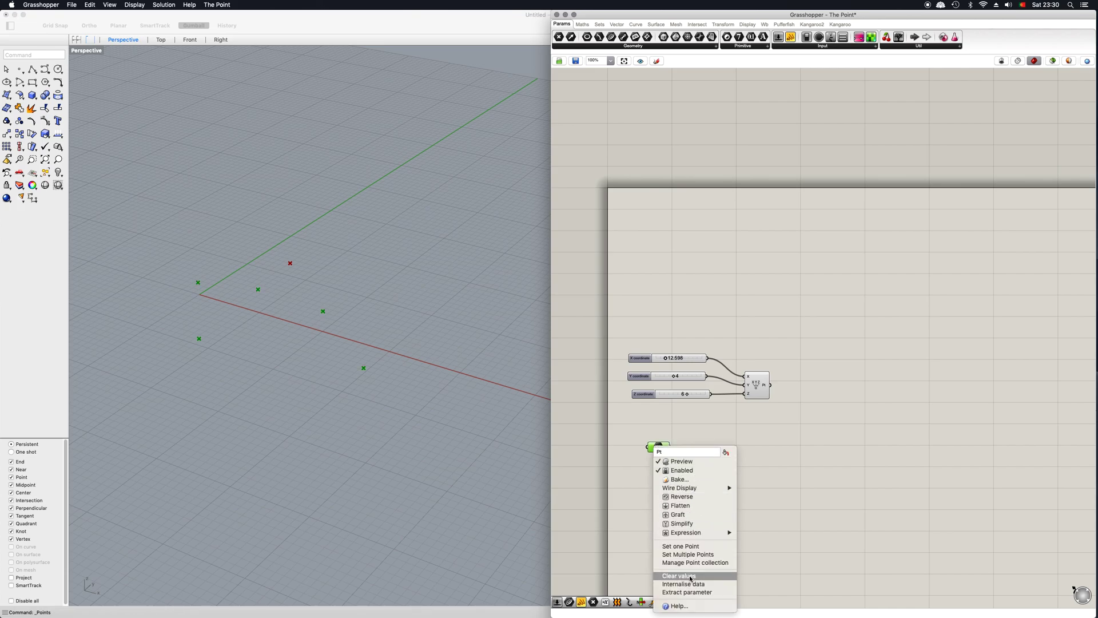
{"action": "left_click", "coordinate": [678, 575]}
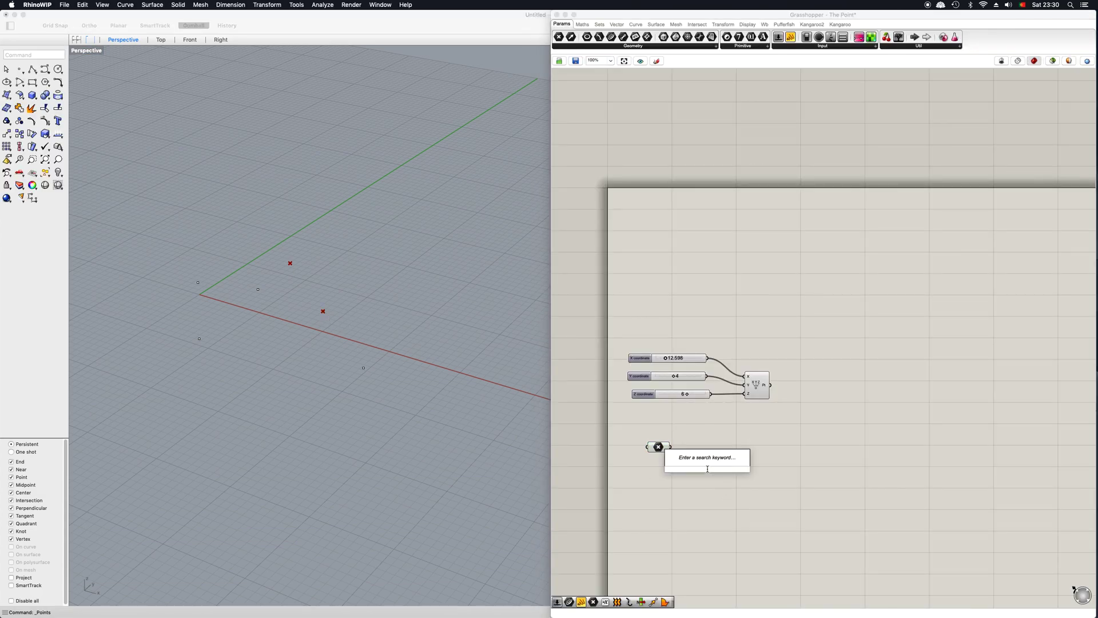
Step: Place a Move component, wire the Point parameter into its G input and reposition it
{"action": "type", "text": "move"}
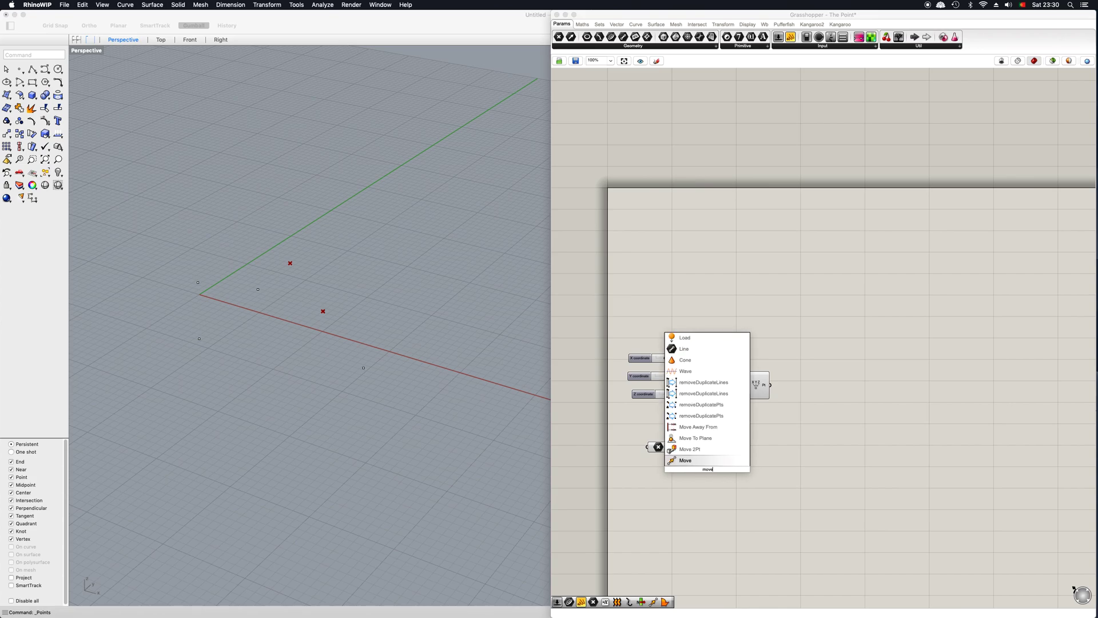
{"action": "left_click", "coordinate": [685, 459]}
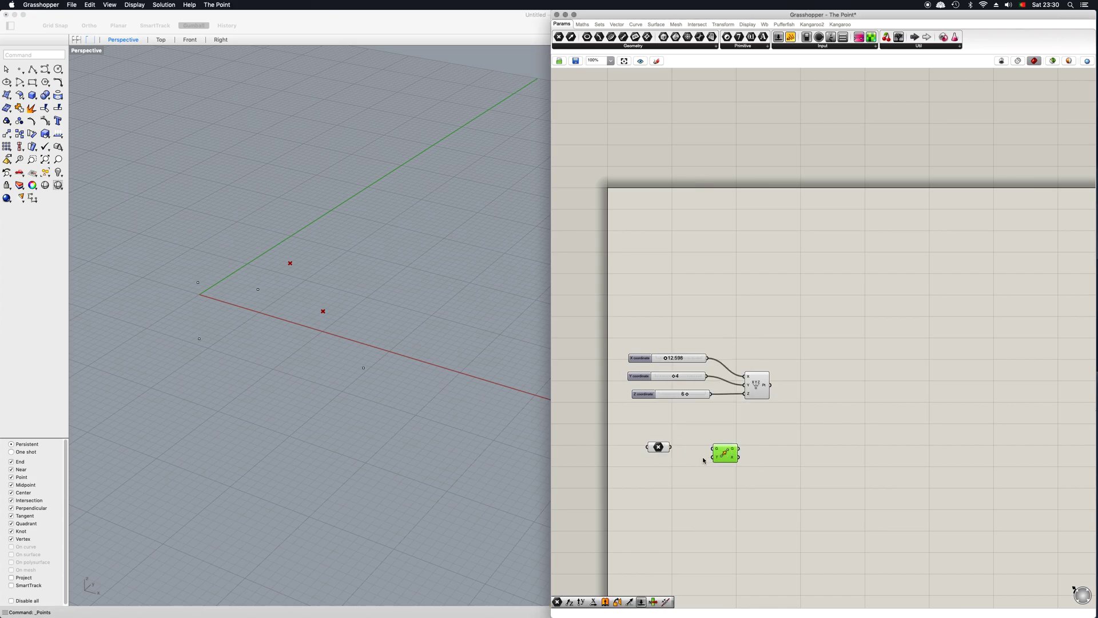
{"action": "left_click_drag", "start_coordinate": [669, 447], "coordinate": [714, 449]}
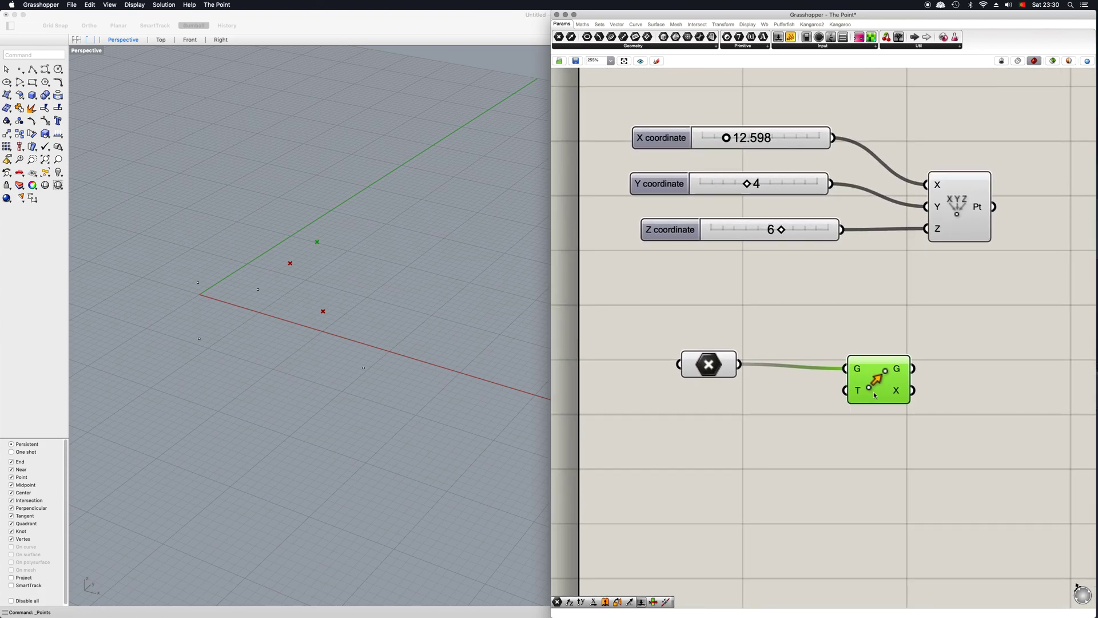
{"action": "left_click_drag", "start_coordinate": [877, 379], "coordinate": [921, 397]}
{"action": "type", "text": "z"}
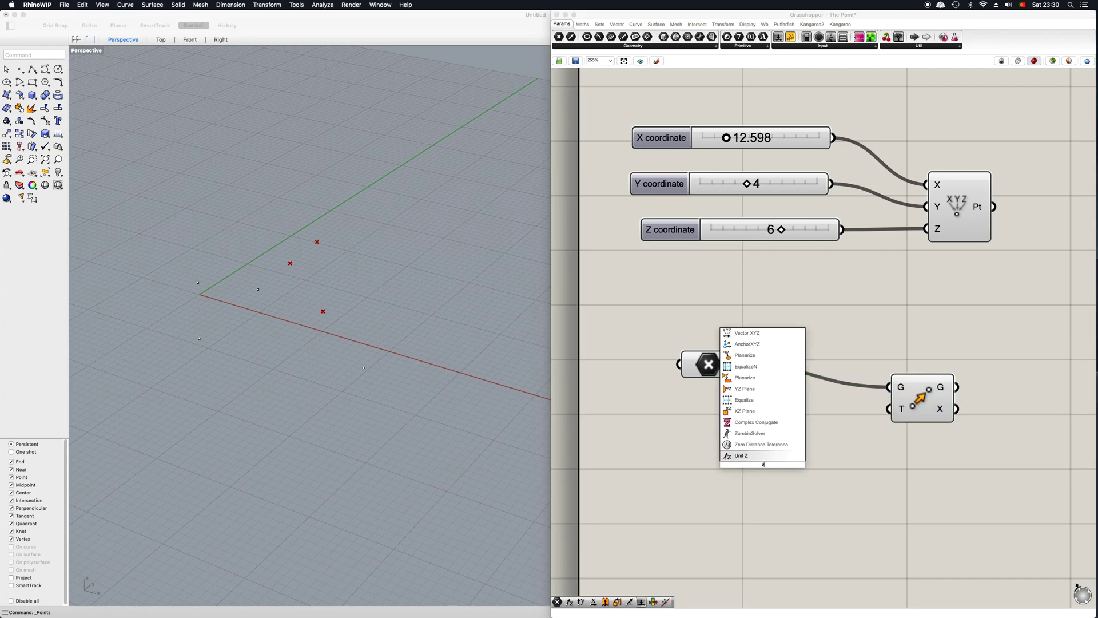
Step: Feed Move's T input with a Unit Z vector scaled by a Factor slider set to 10
{"action": "left_click", "coordinate": [740, 456]}
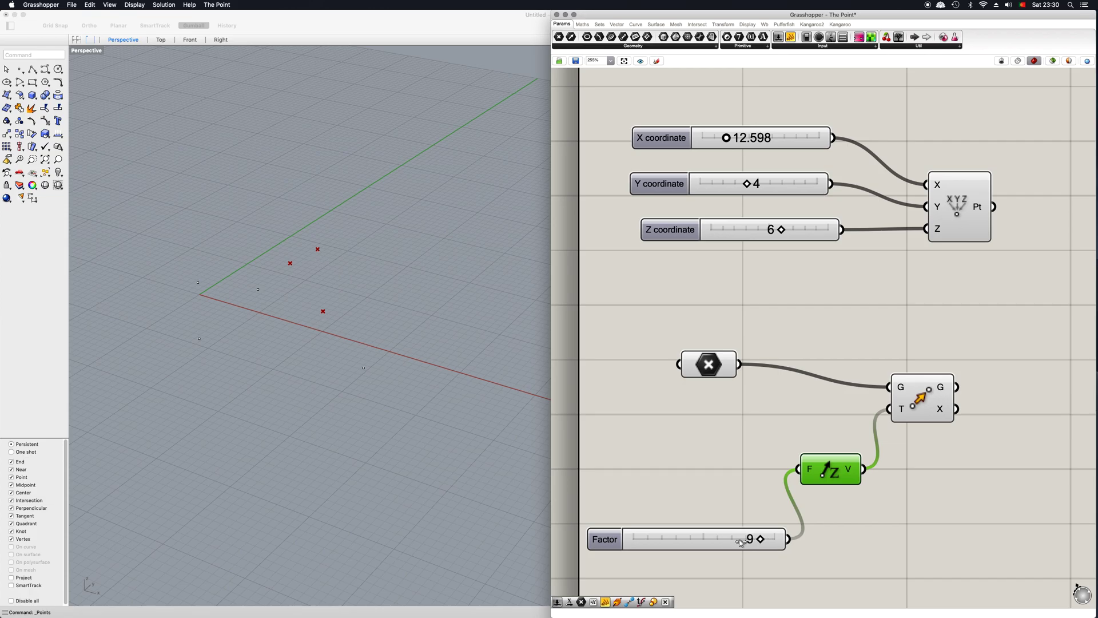
{"action": "left_click_drag", "start_coordinate": [759, 539], "coordinate": [735, 539]}
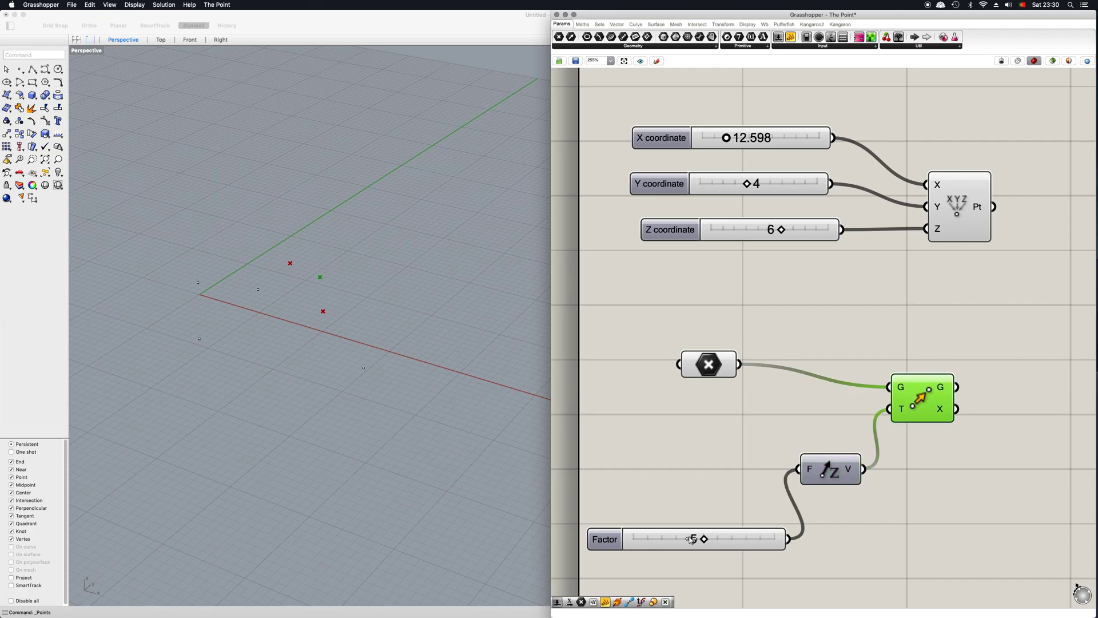
{"action": "left_click_drag", "start_coordinate": [691, 539], "coordinate": [766, 539]}
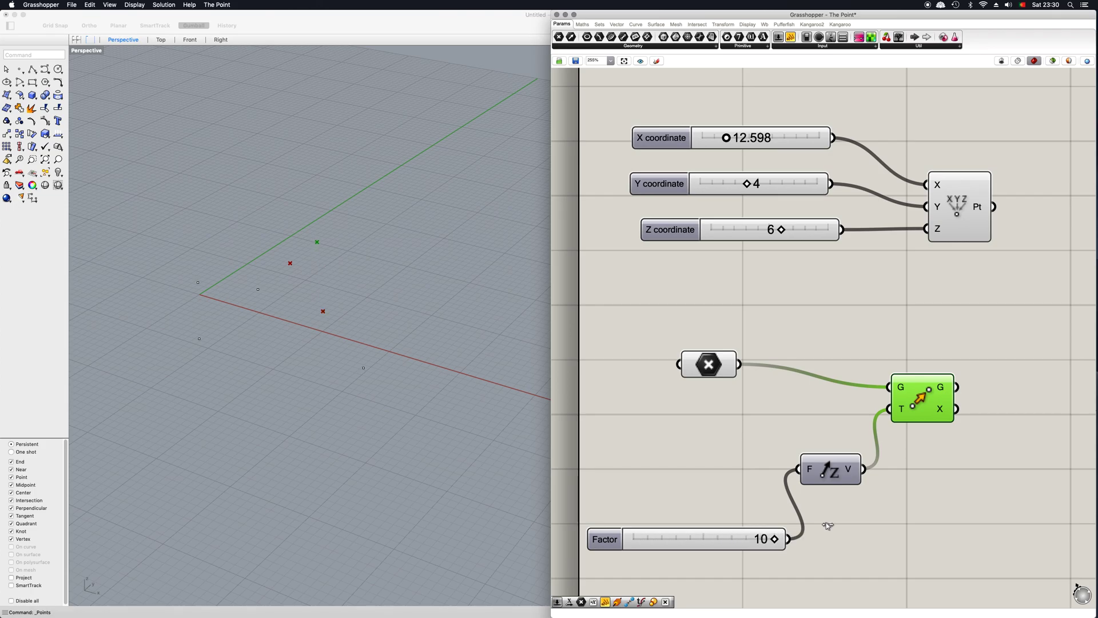